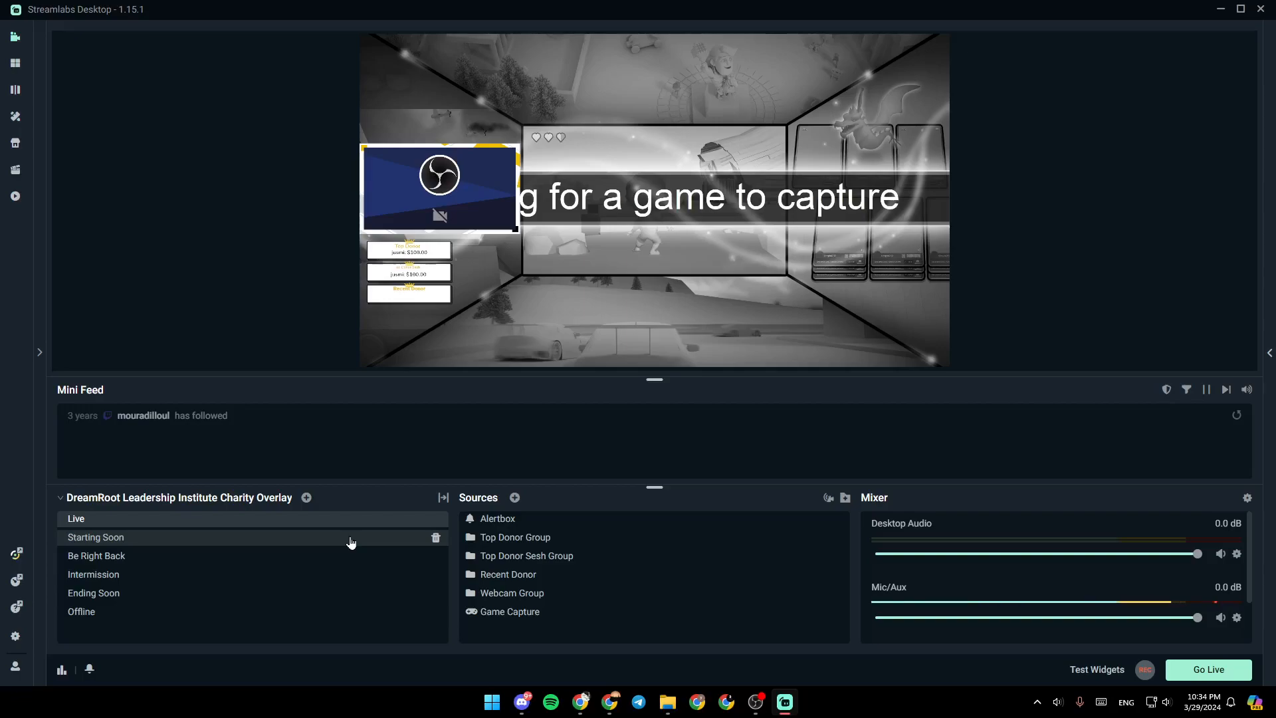
pyautogui.moveTo(282, 503)
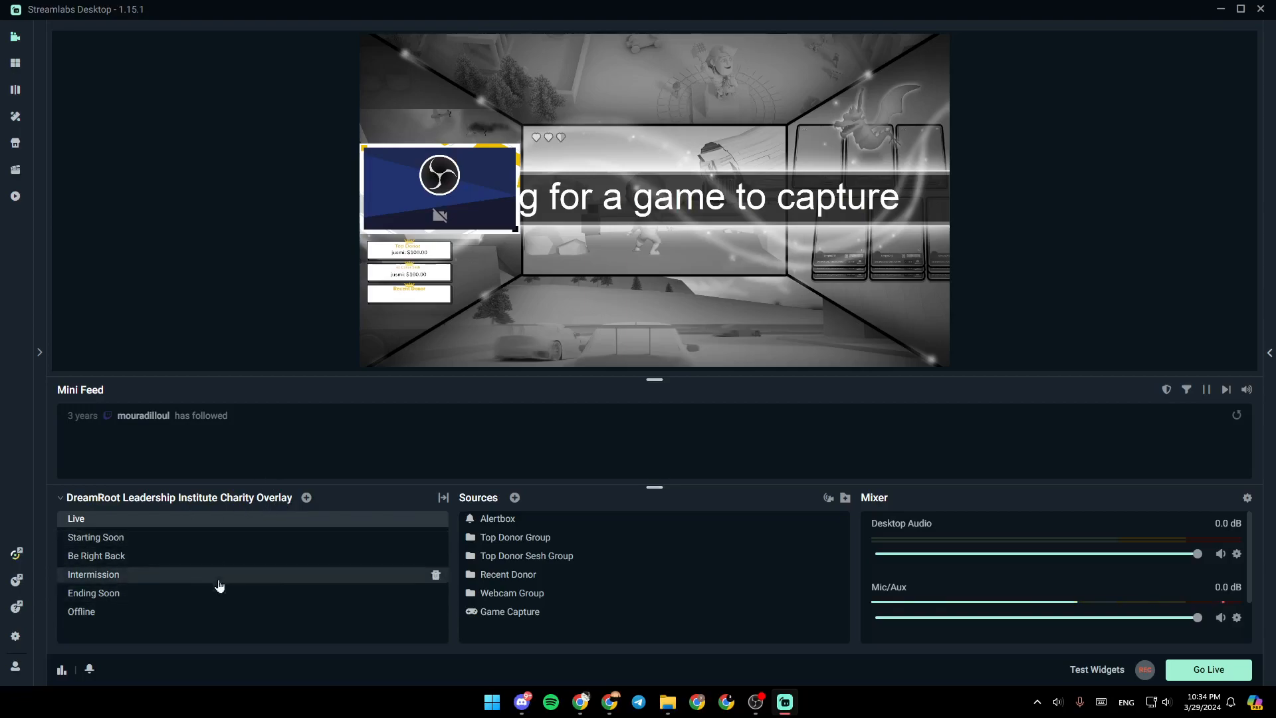
pyautogui.moveTo(306, 498)
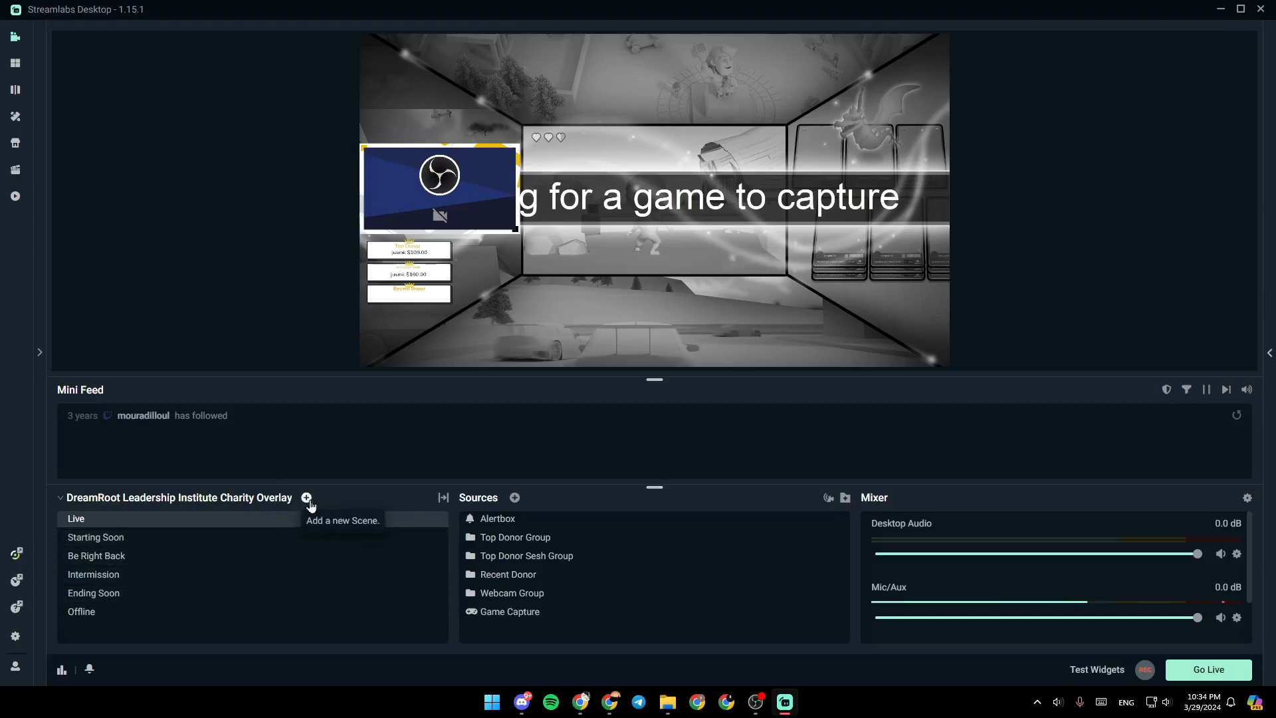
pyautogui.moveTo(341, 506)
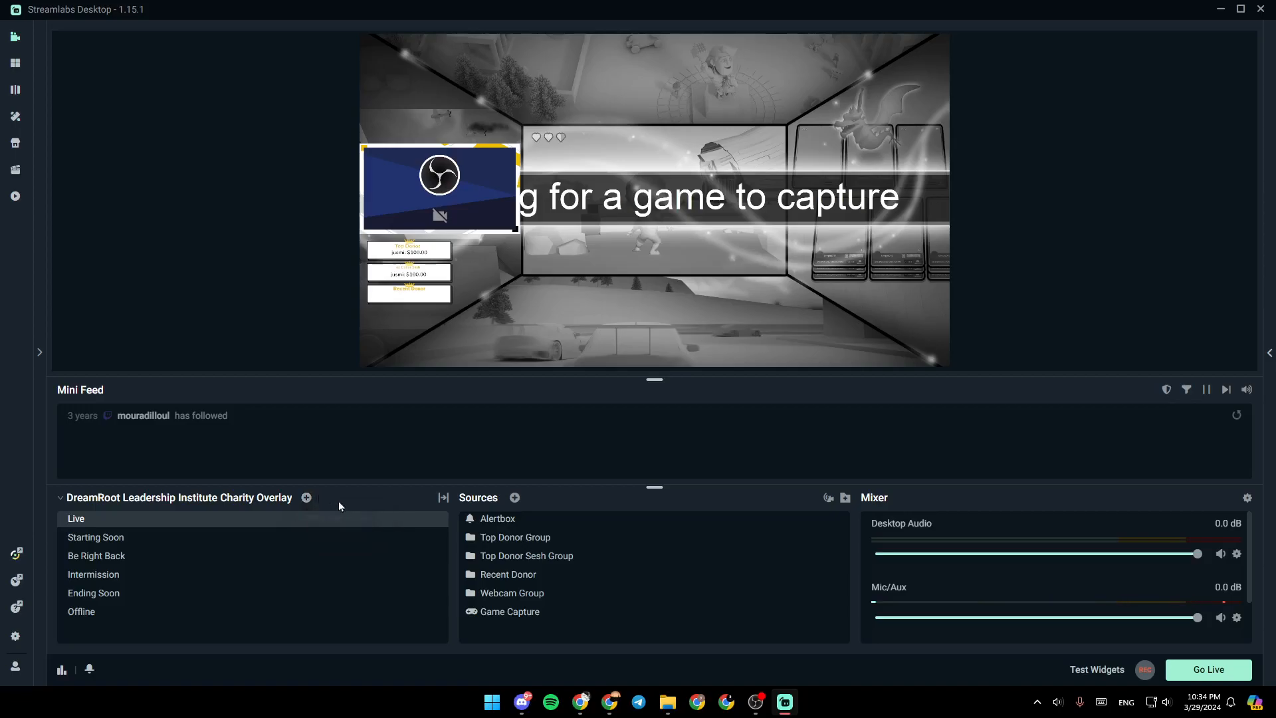
pyautogui.moveTo(443, 497)
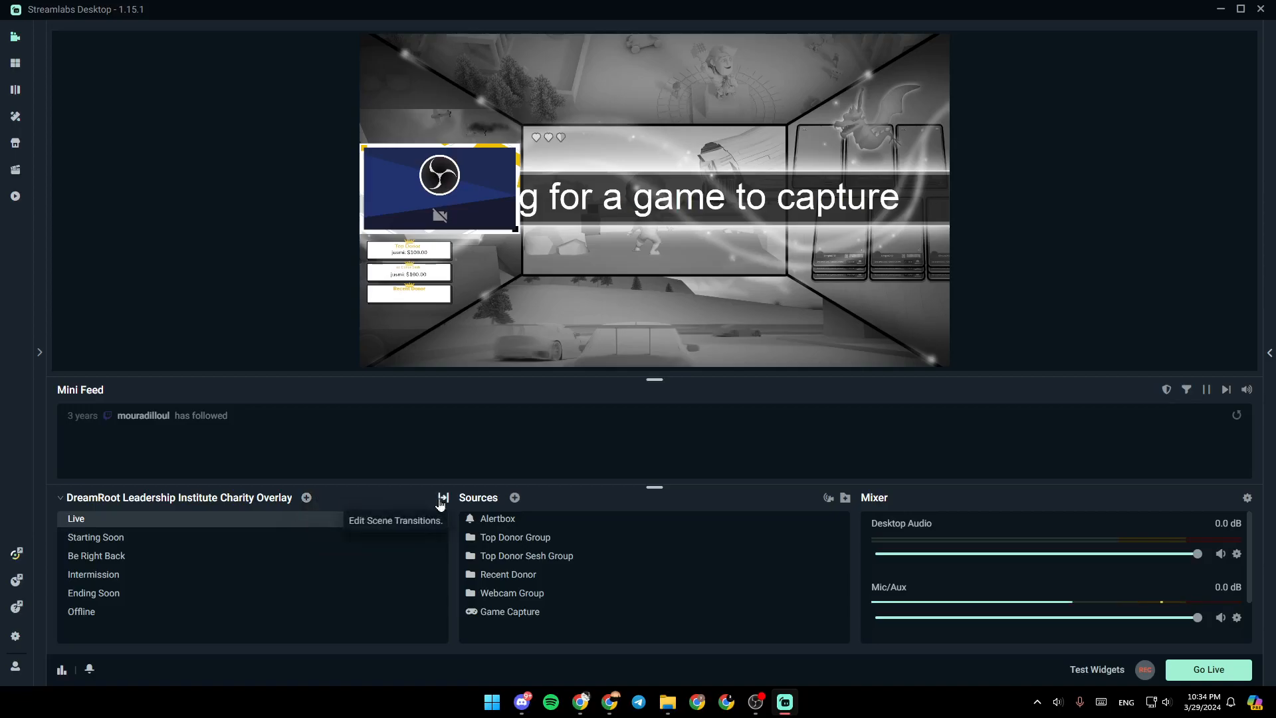
pyautogui.moveTo(526, 534)
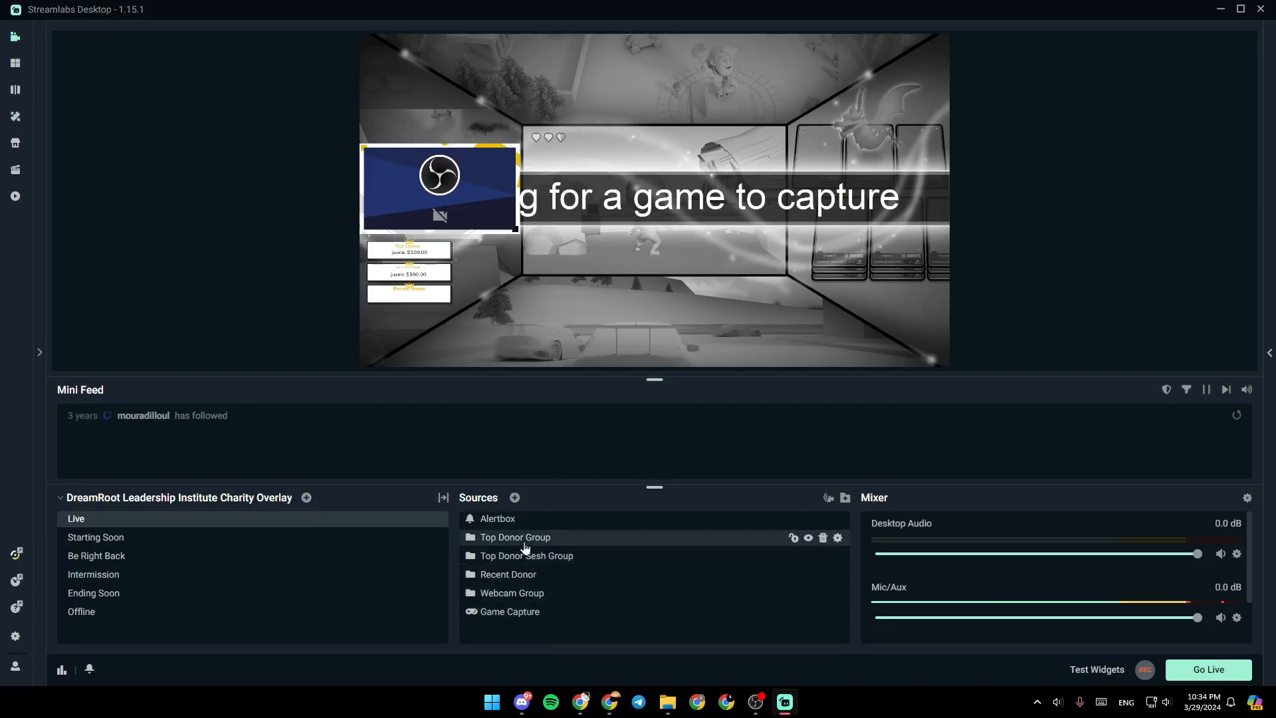
pyautogui.moveTo(513, 513)
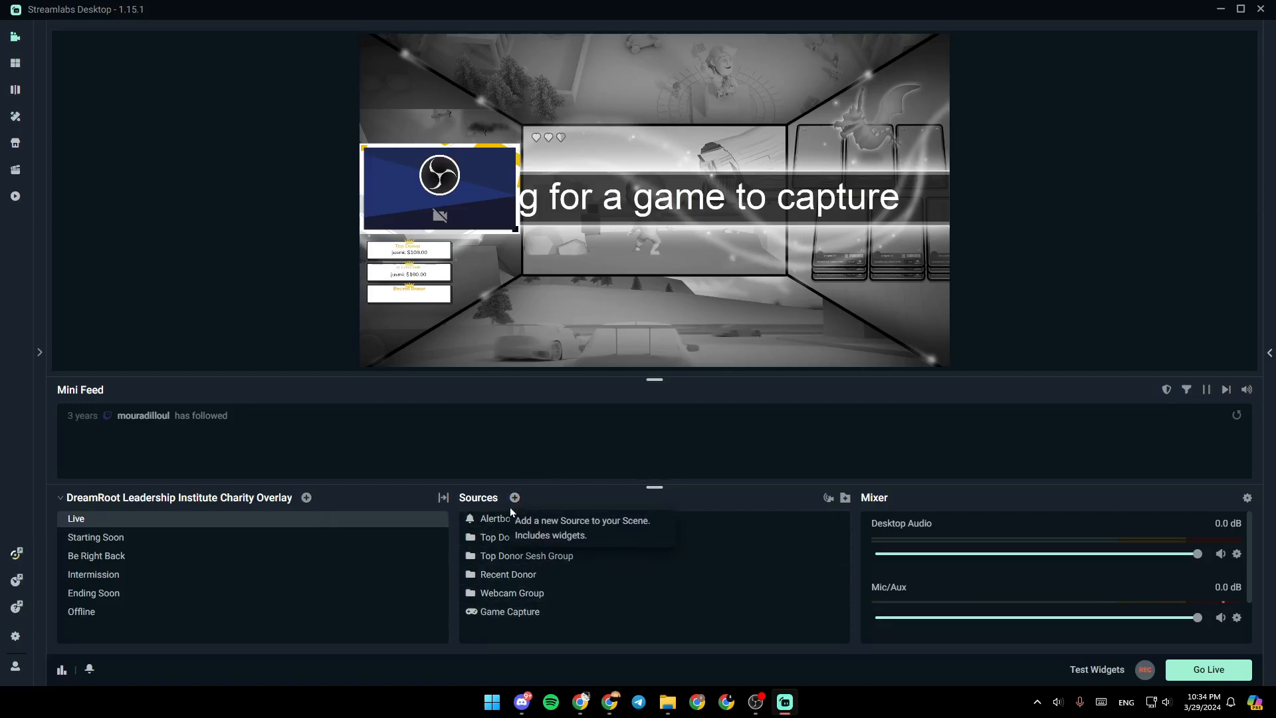
pyautogui.moveTo(818, 499)
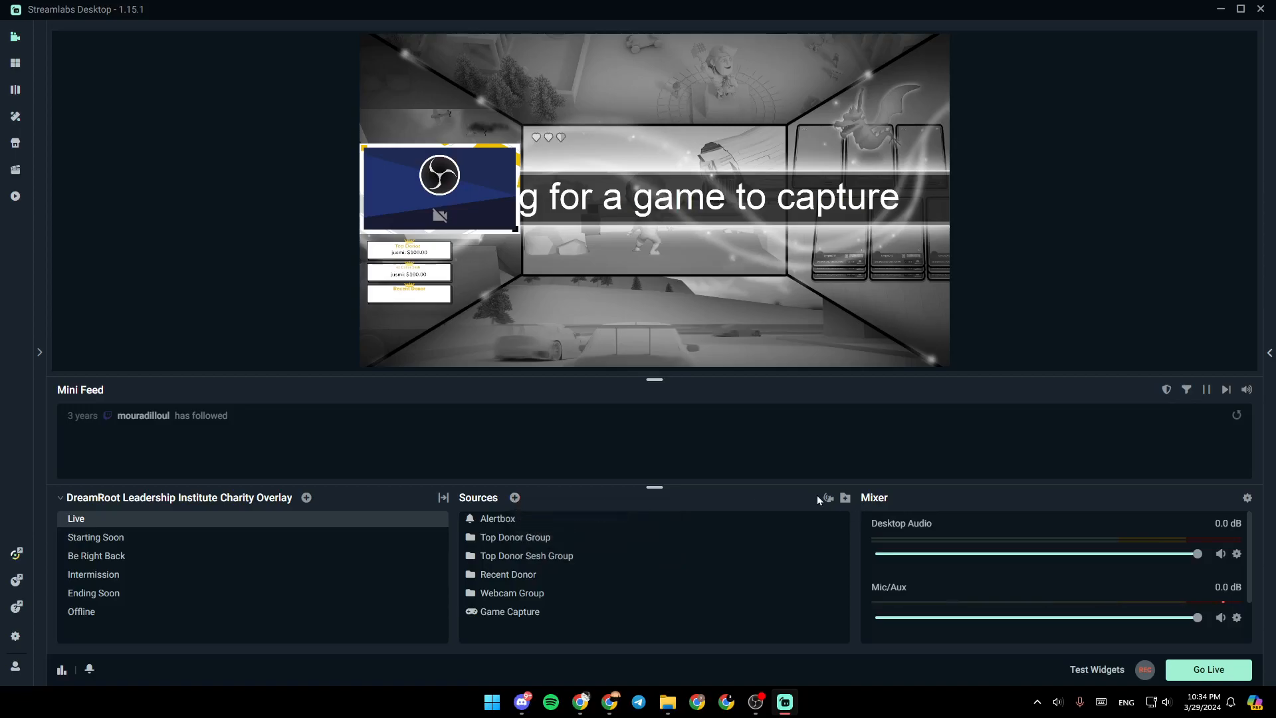
pyautogui.moveTo(827, 498)
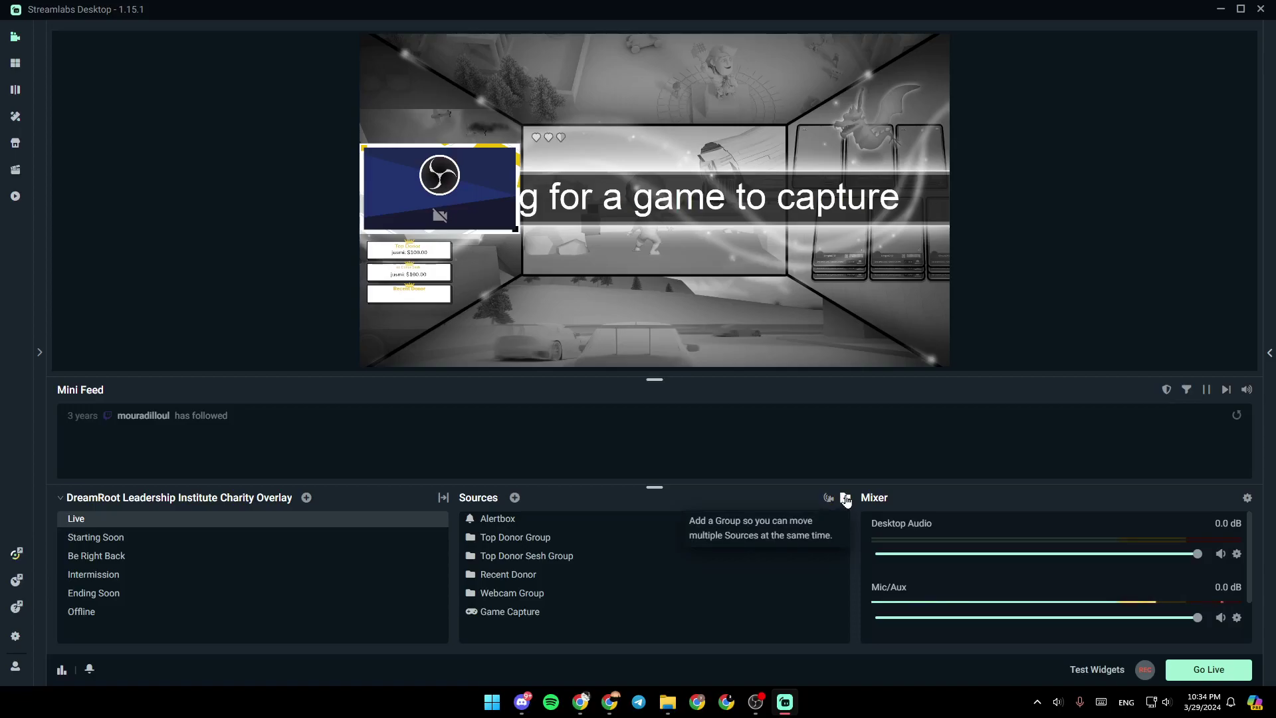
pyautogui.moveTo(1001, 574)
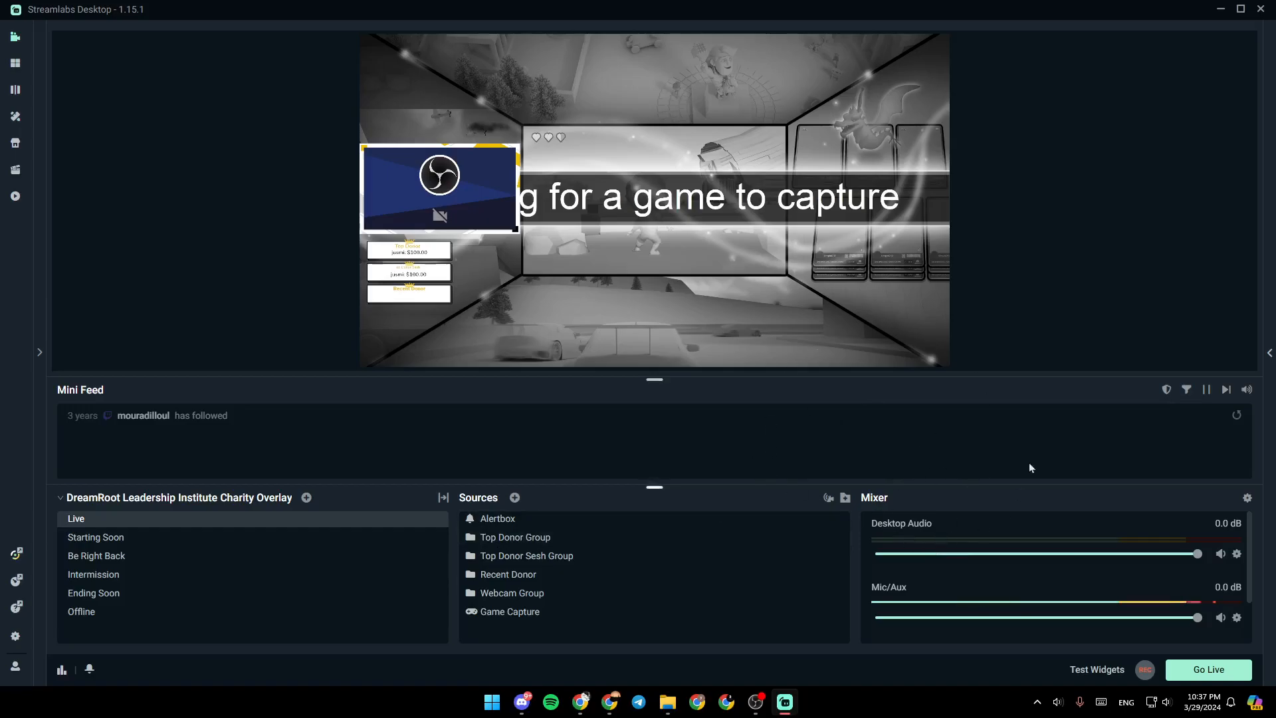
pyautogui.moveTo(821, 463)
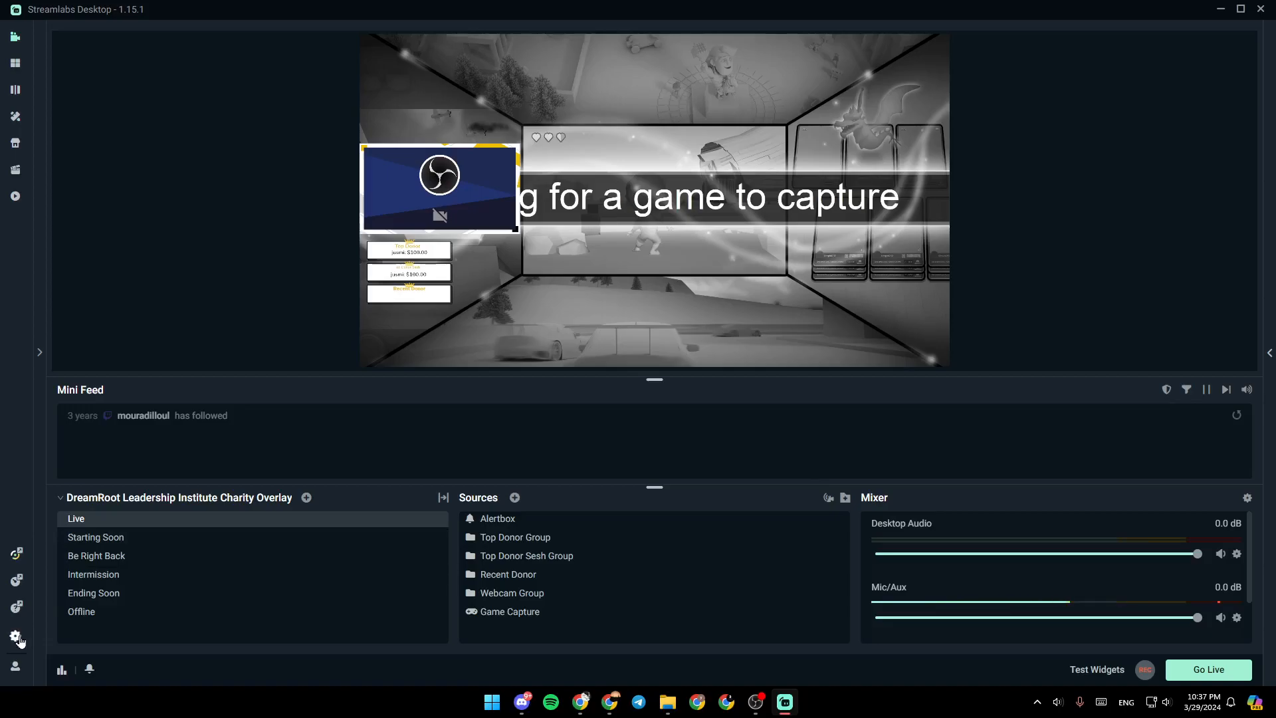
# Step: Open the application Settings from the sidebar gear, landing on the General page
pyautogui.click(15, 634)
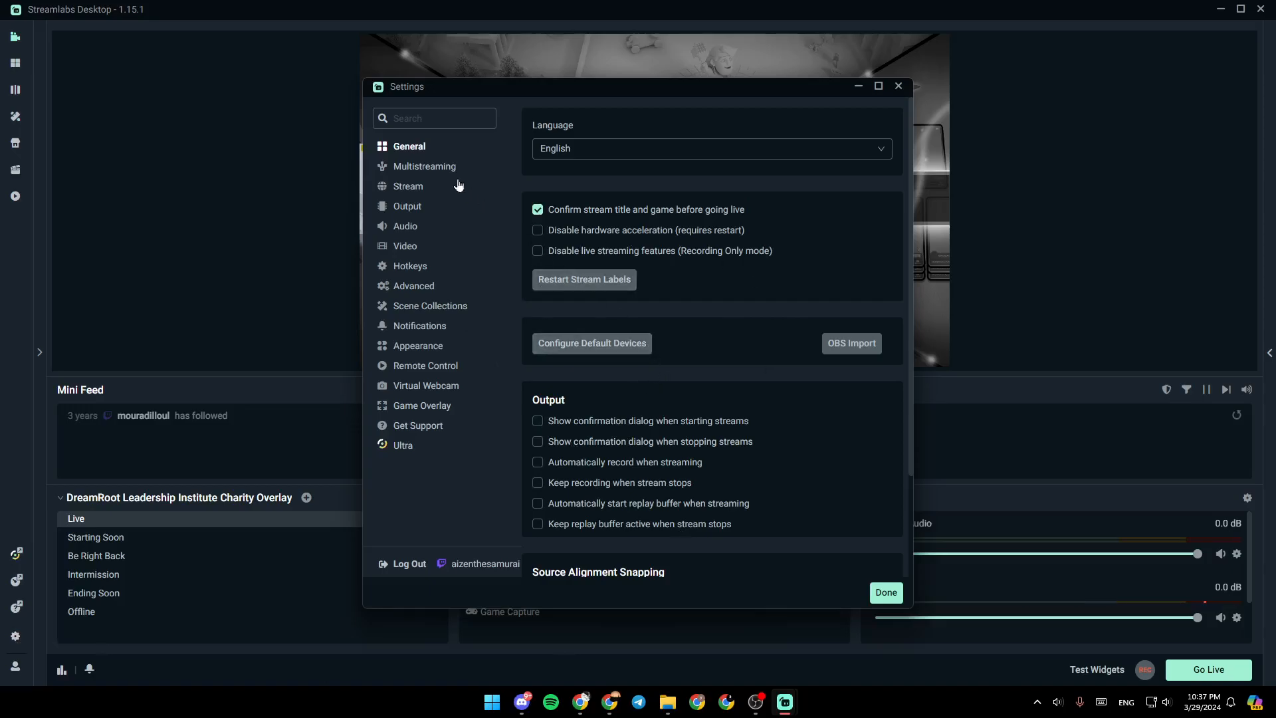
pyautogui.moveTo(434, 249)
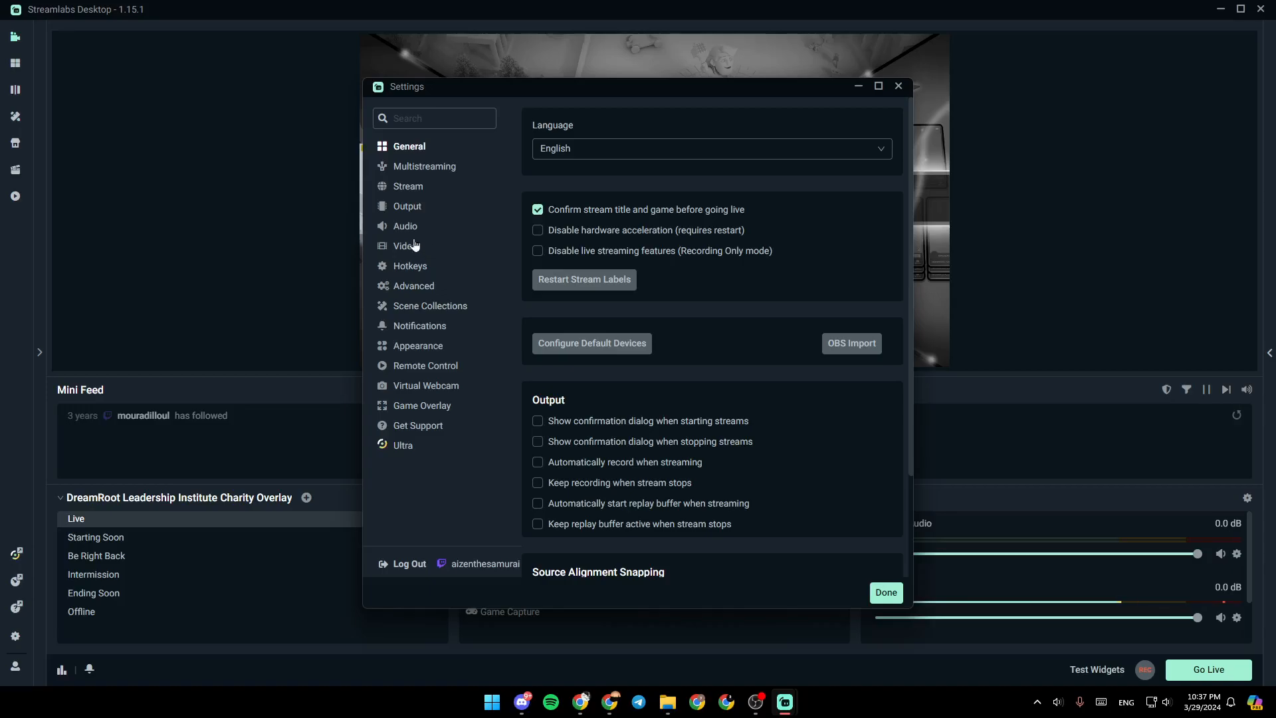
pyautogui.moveTo(419, 210)
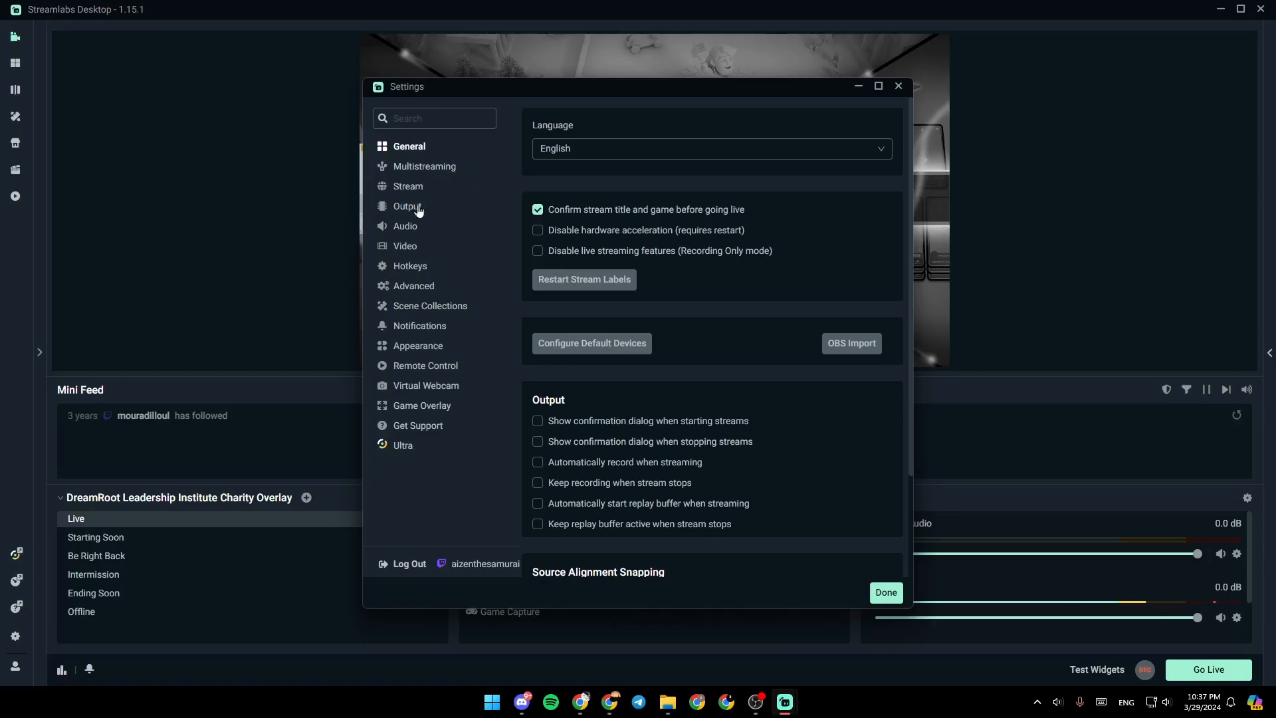
pyautogui.moveTo(401, 269)
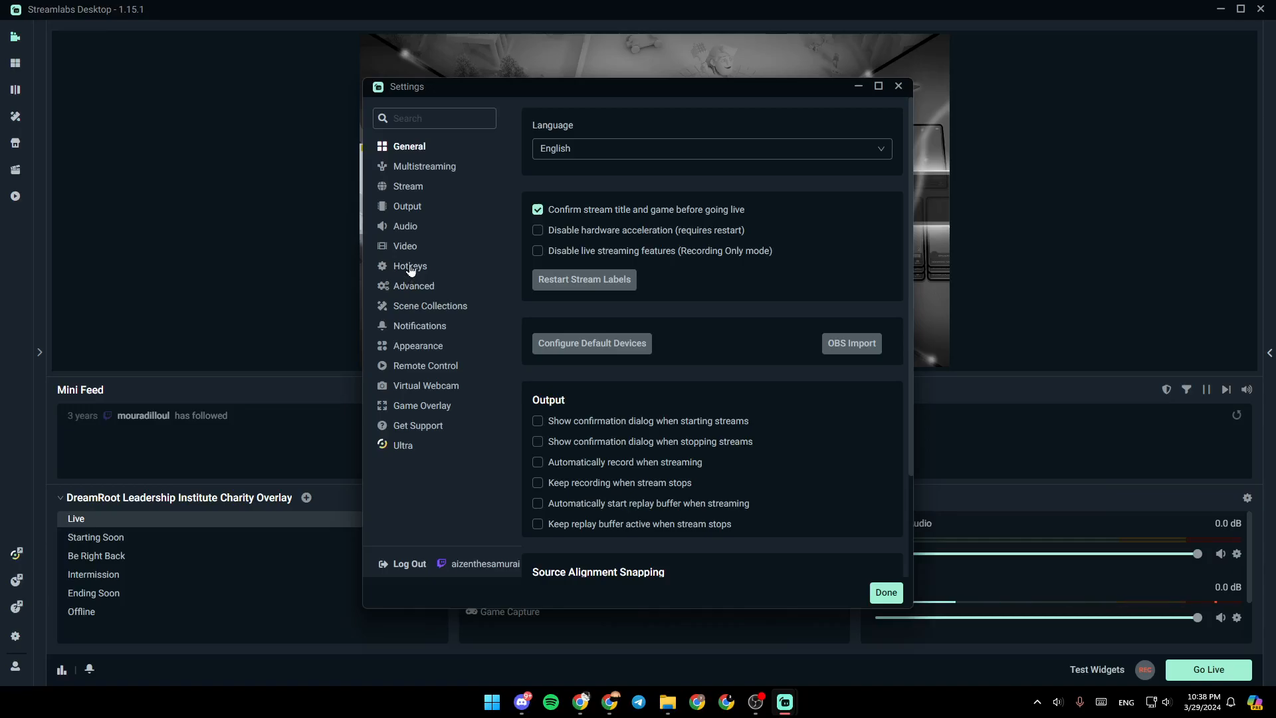
# Step: Switch Settings to the Hotkeys page listing streaming, recording and studio mode shortcuts
pyautogui.click(409, 266)
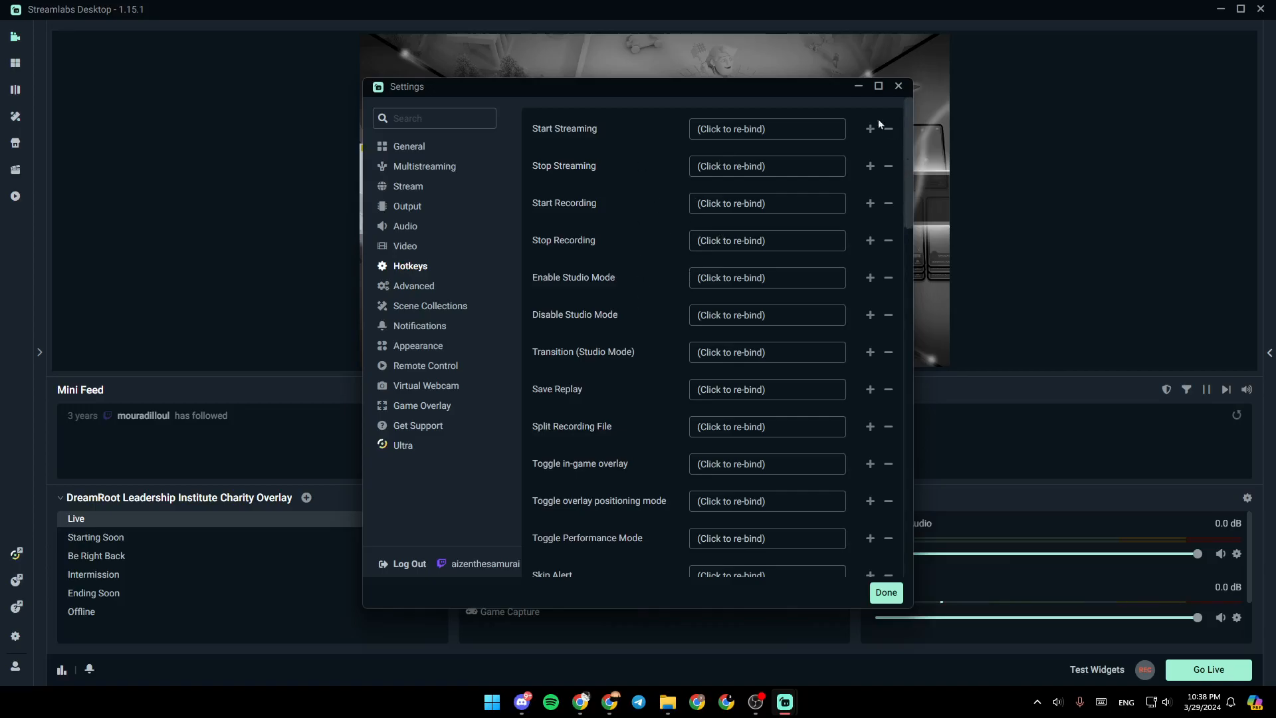
pyautogui.moveTo(707, 332)
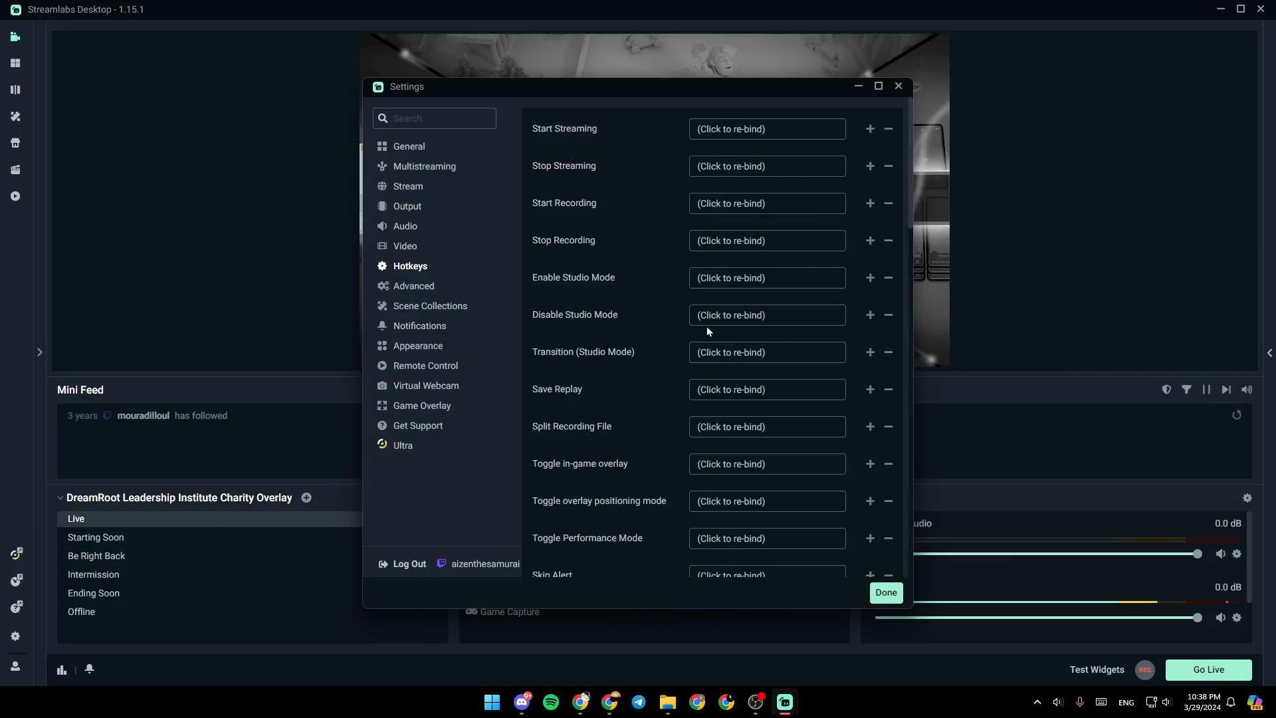
pyautogui.moveTo(912, 169)
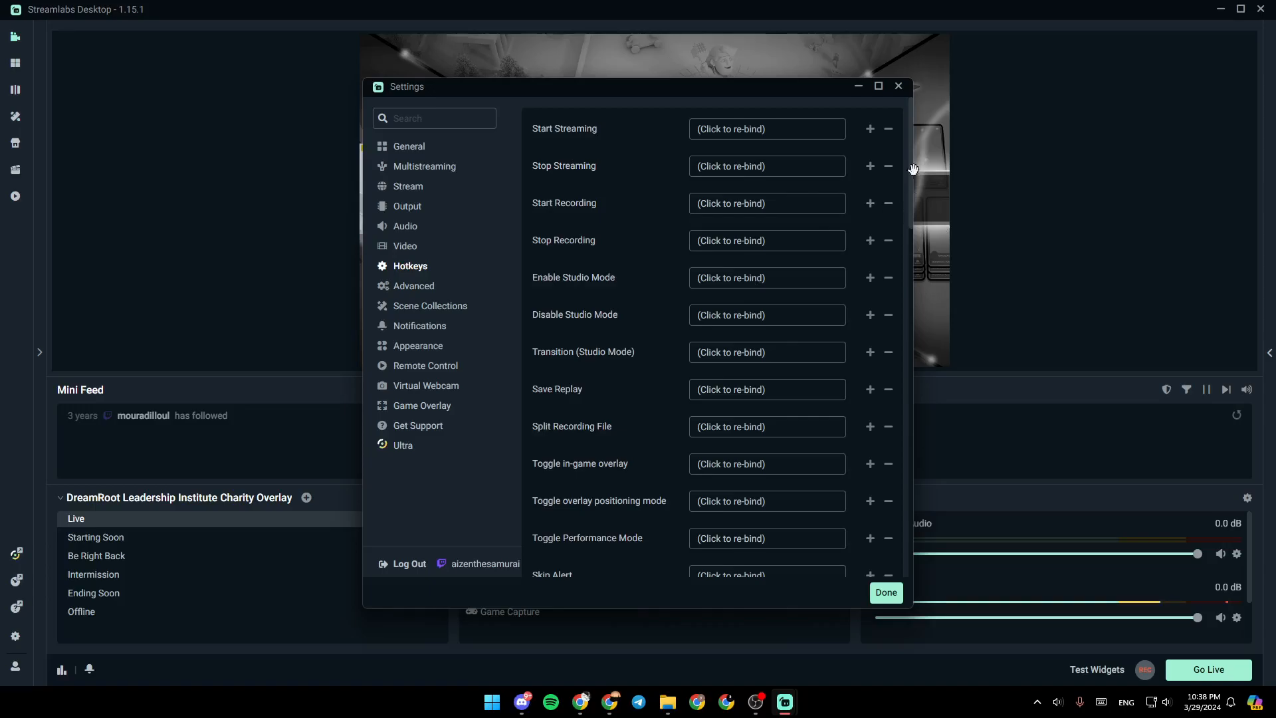
pyautogui.scroll(-3)
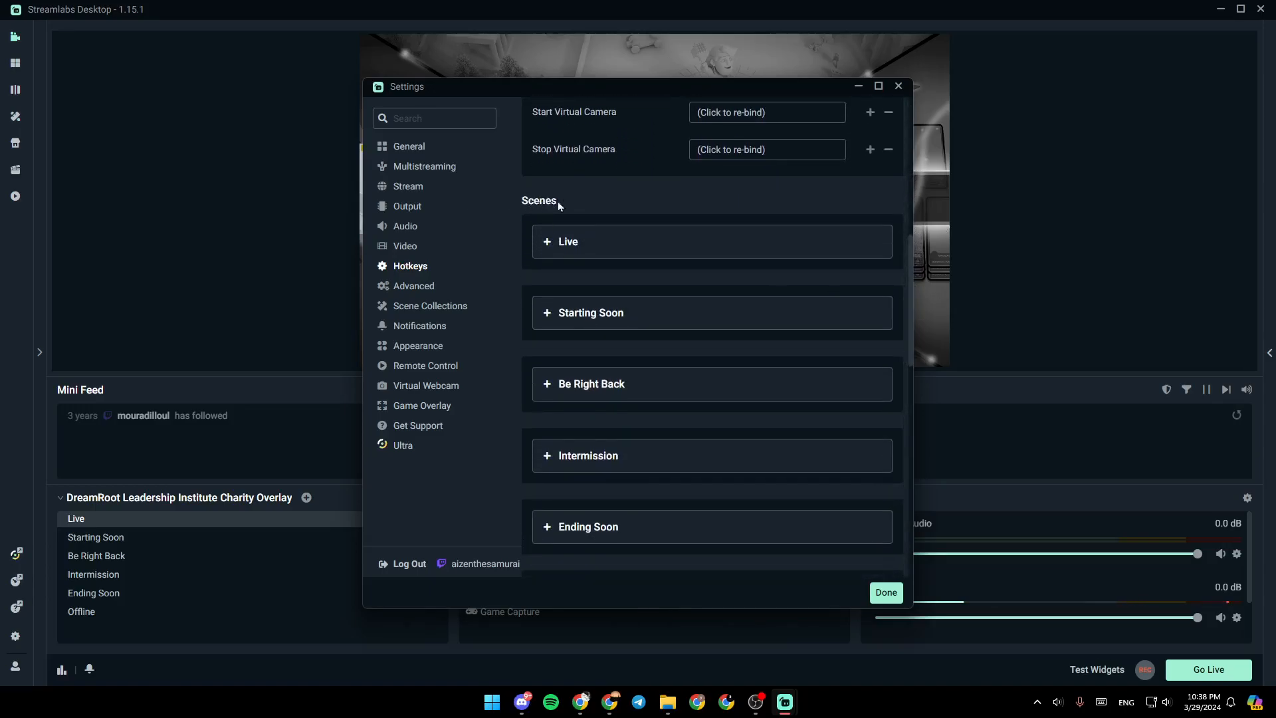
pyautogui.click(559, 240)
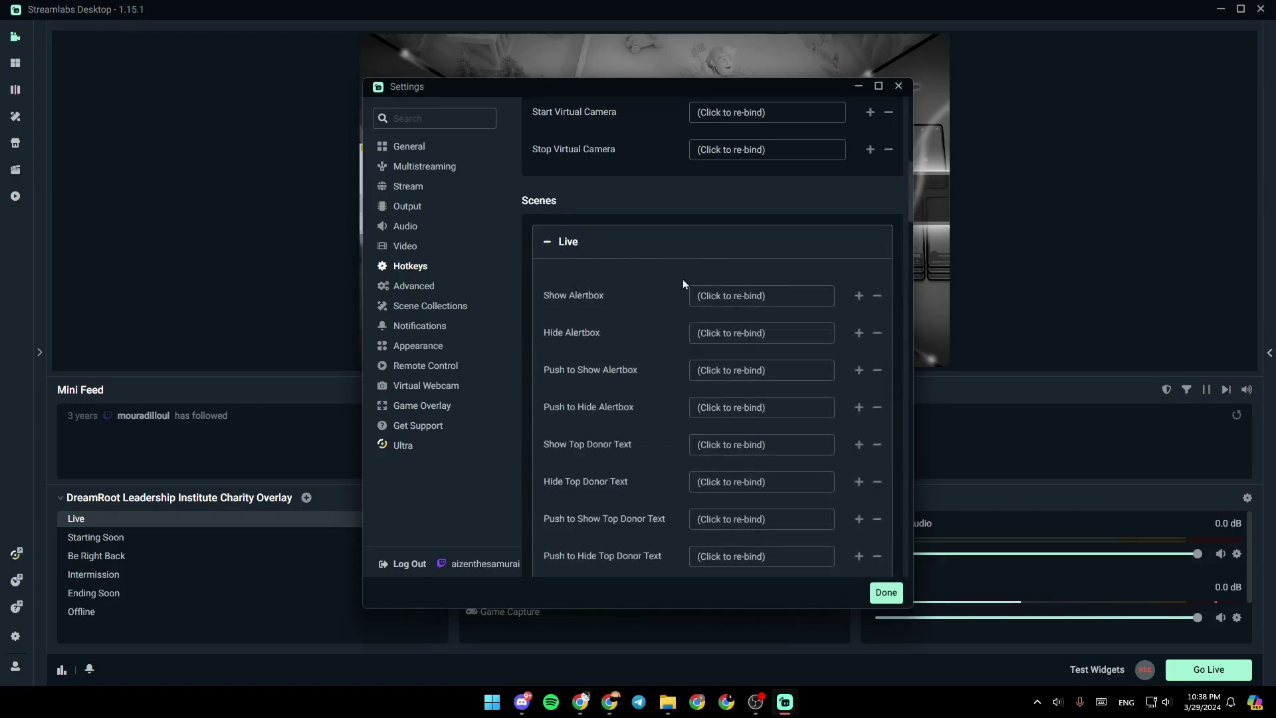
pyautogui.moveTo(617, 298)
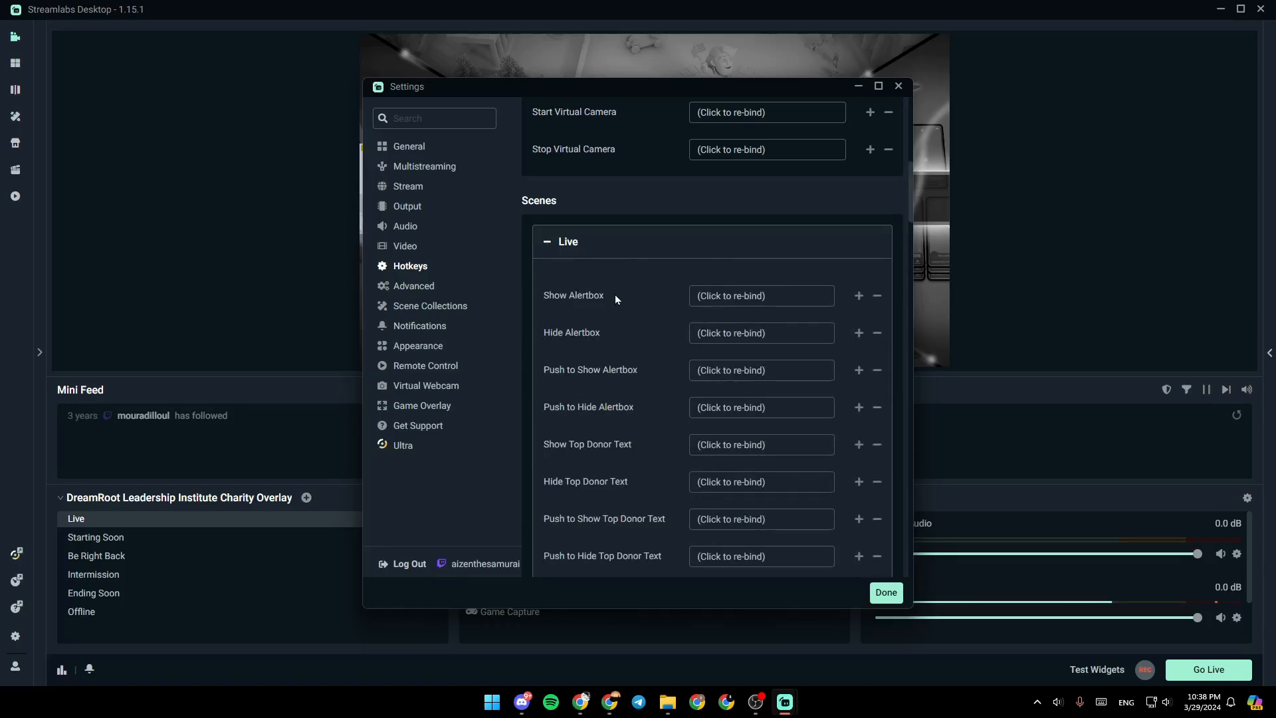
pyautogui.moveTo(909, 223)
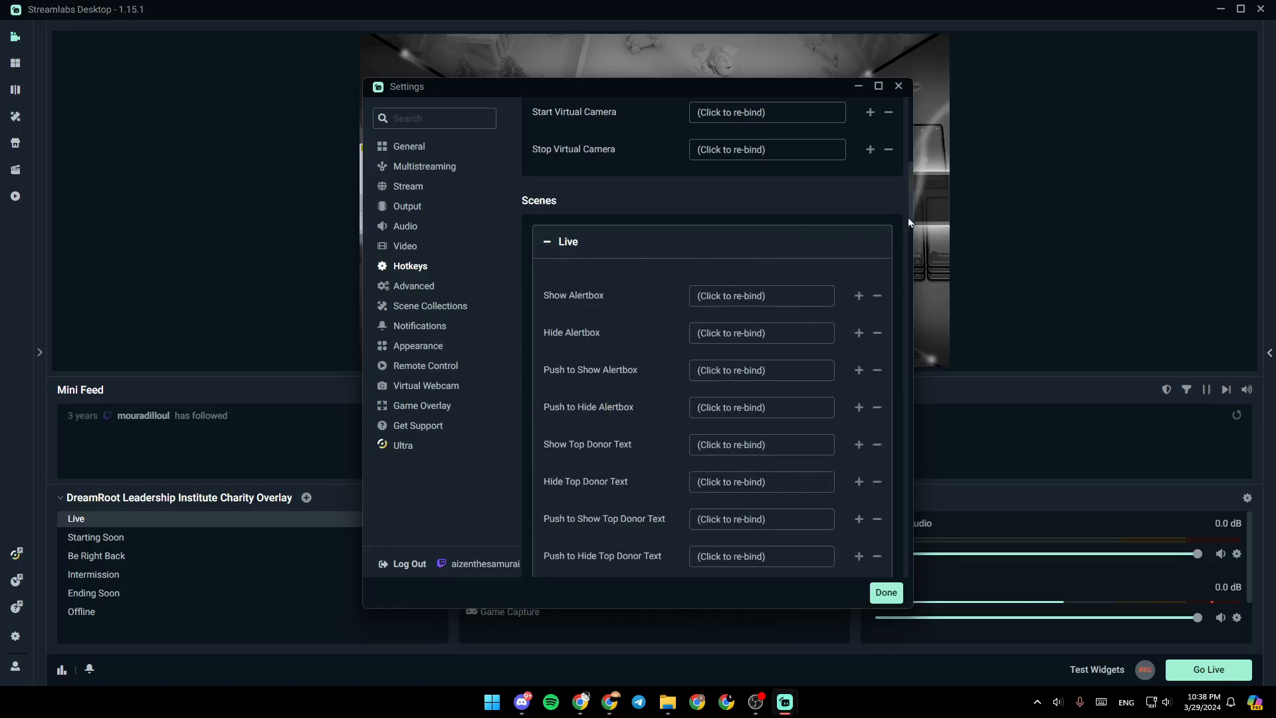
pyautogui.moveTo(885, 230)
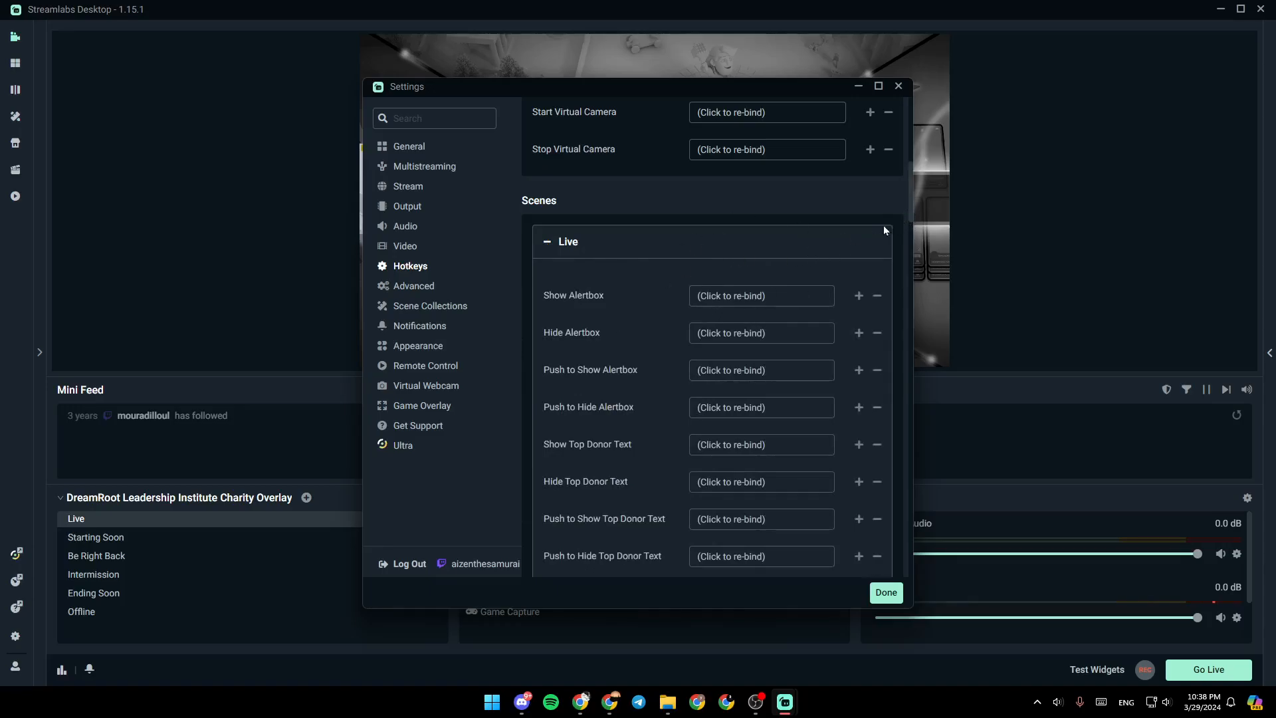
pyautogui.click(545, 241)
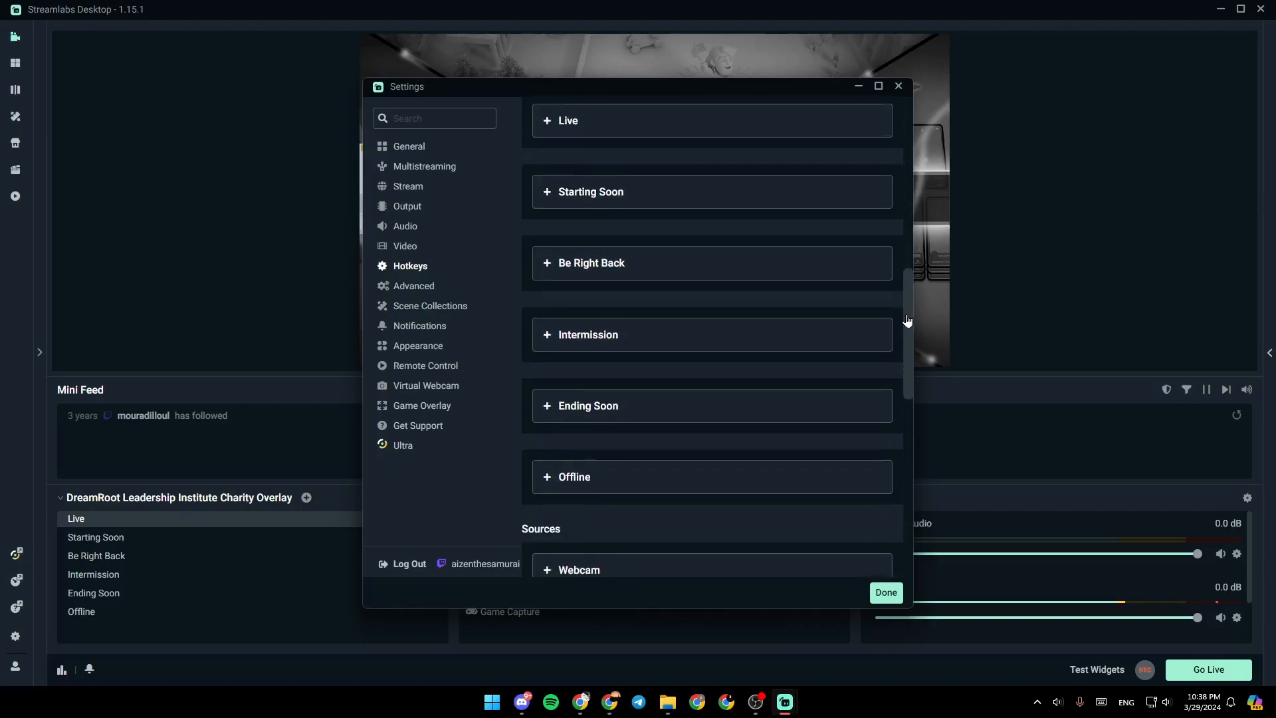
pyautogui.scroll(-3)
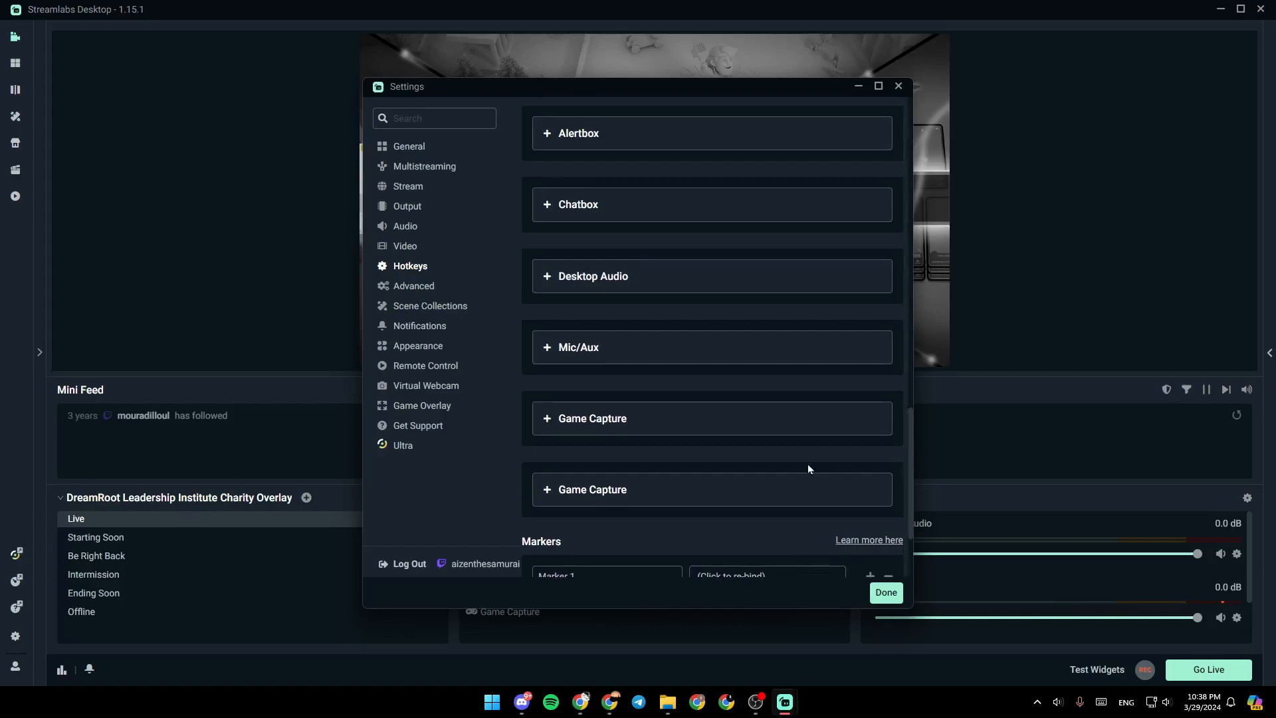
pyautogui.scroll(-3)
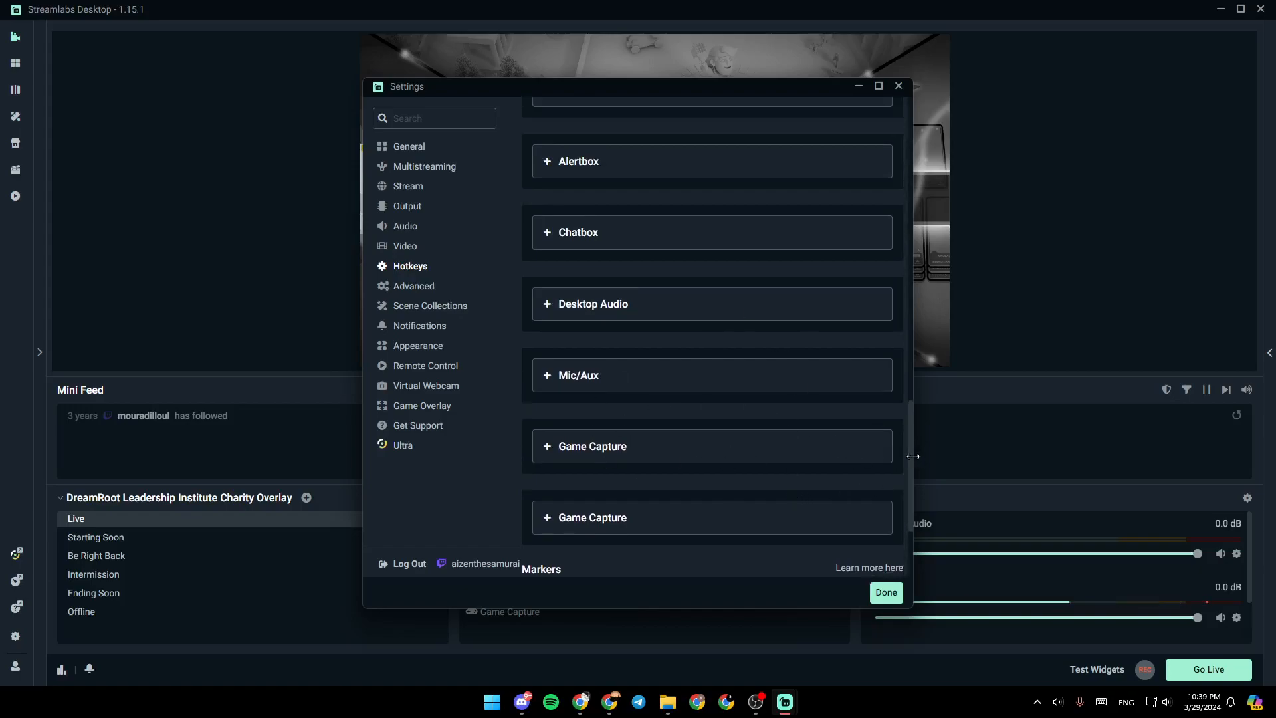
pyautogui.scroll(-3)
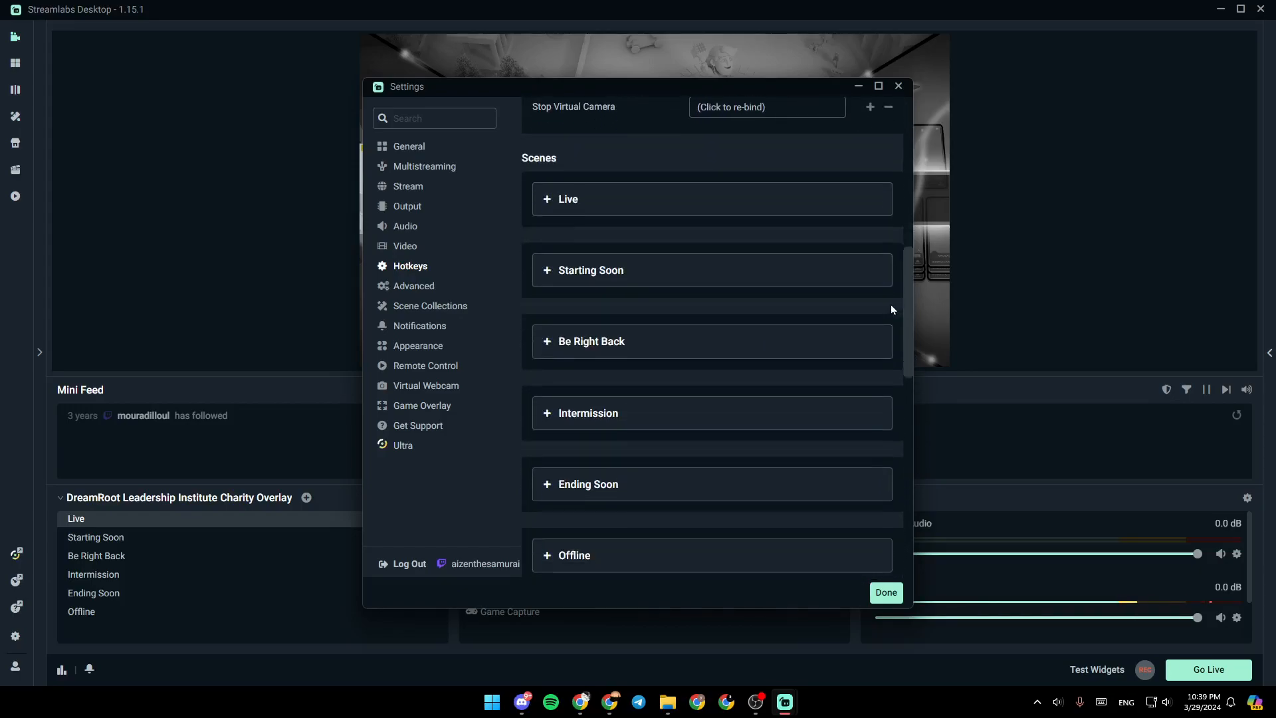
# Step: Close Settings with Done, then activate Be Right Back, Offline, Intermission and finally Live scenes
pyautogui.click(885, 592)
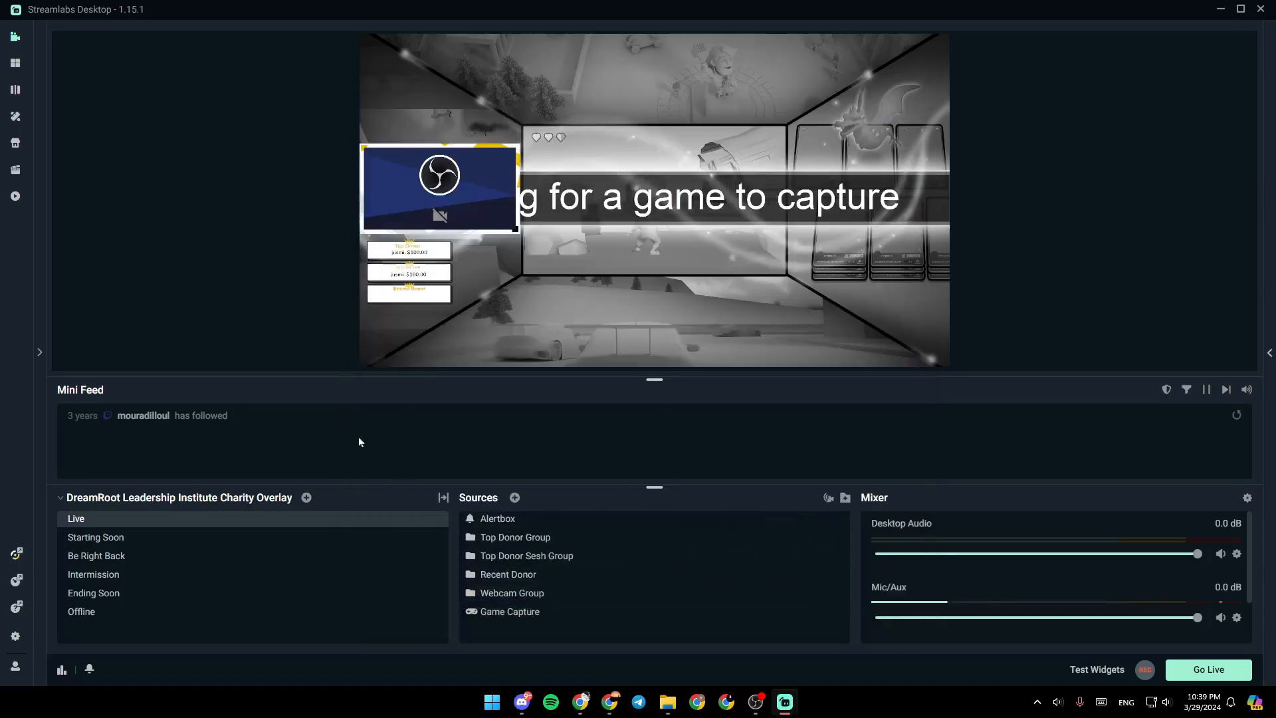
pyautogui.moveTo(446, 484)
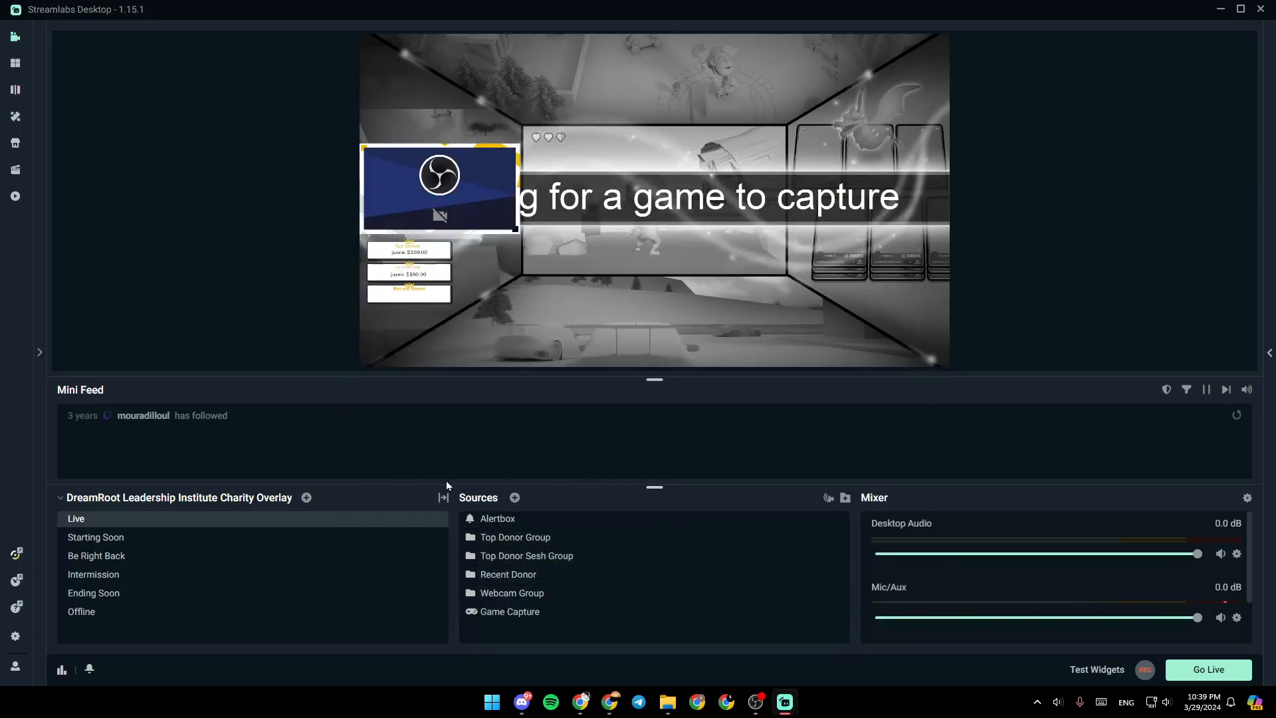
pyautogui.click(95, 556)
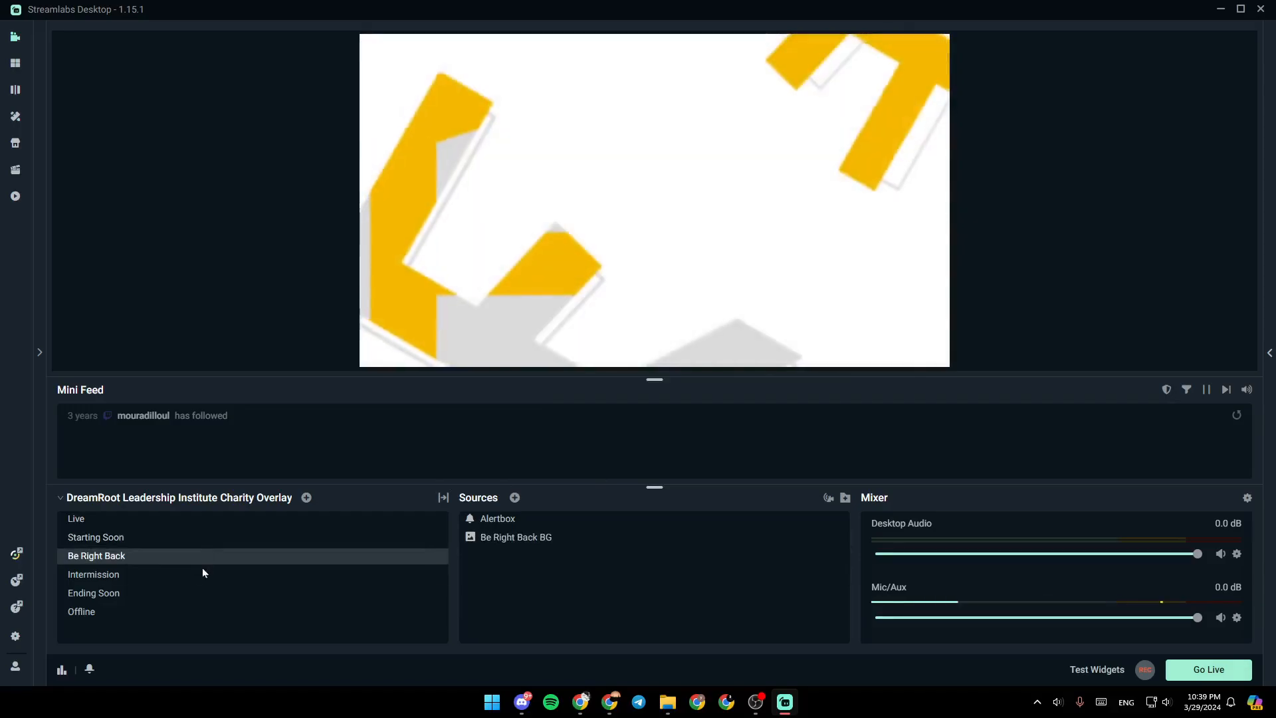
pyautogui.click(81, 611)
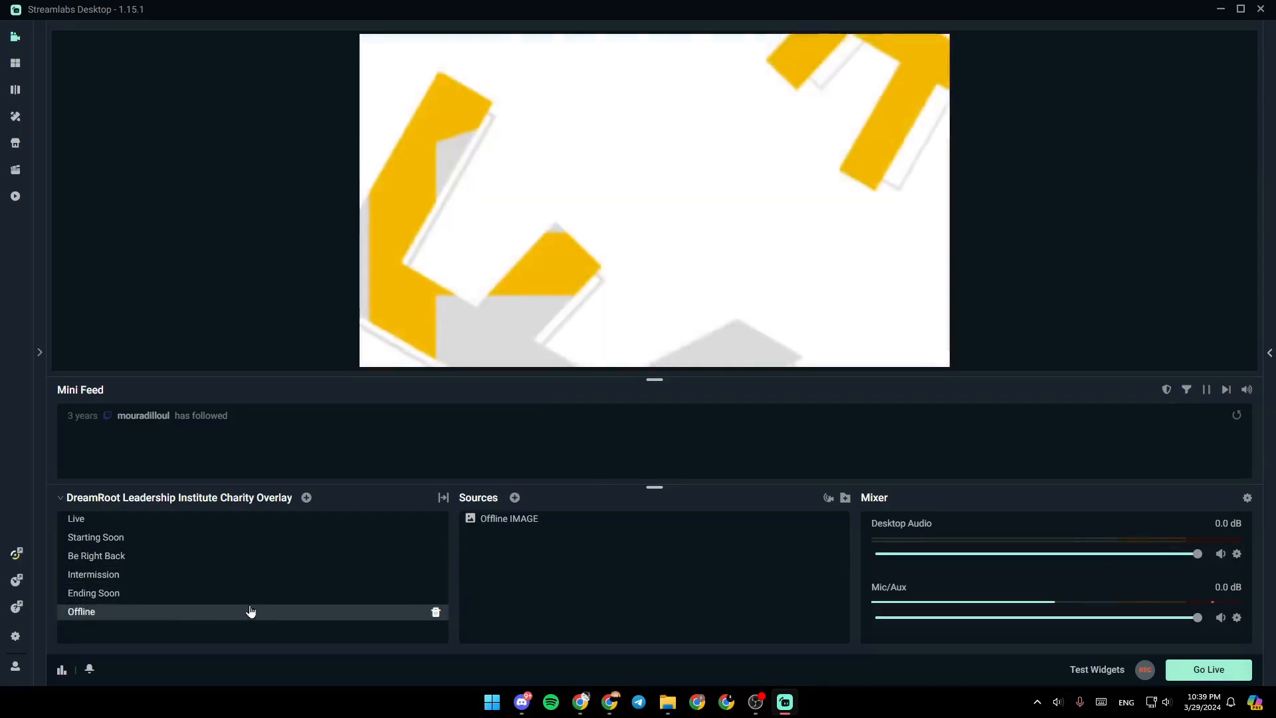
pyautogui.click(93, 574)
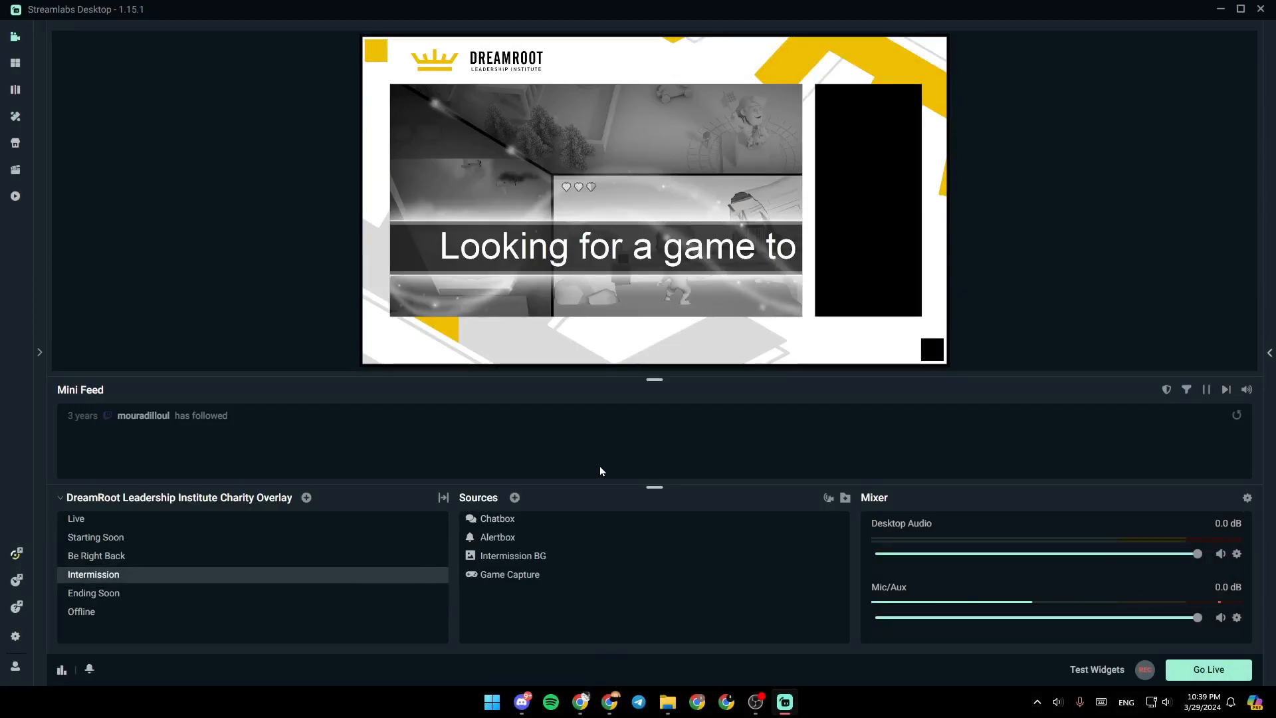
pyautogui.click(75, 519)
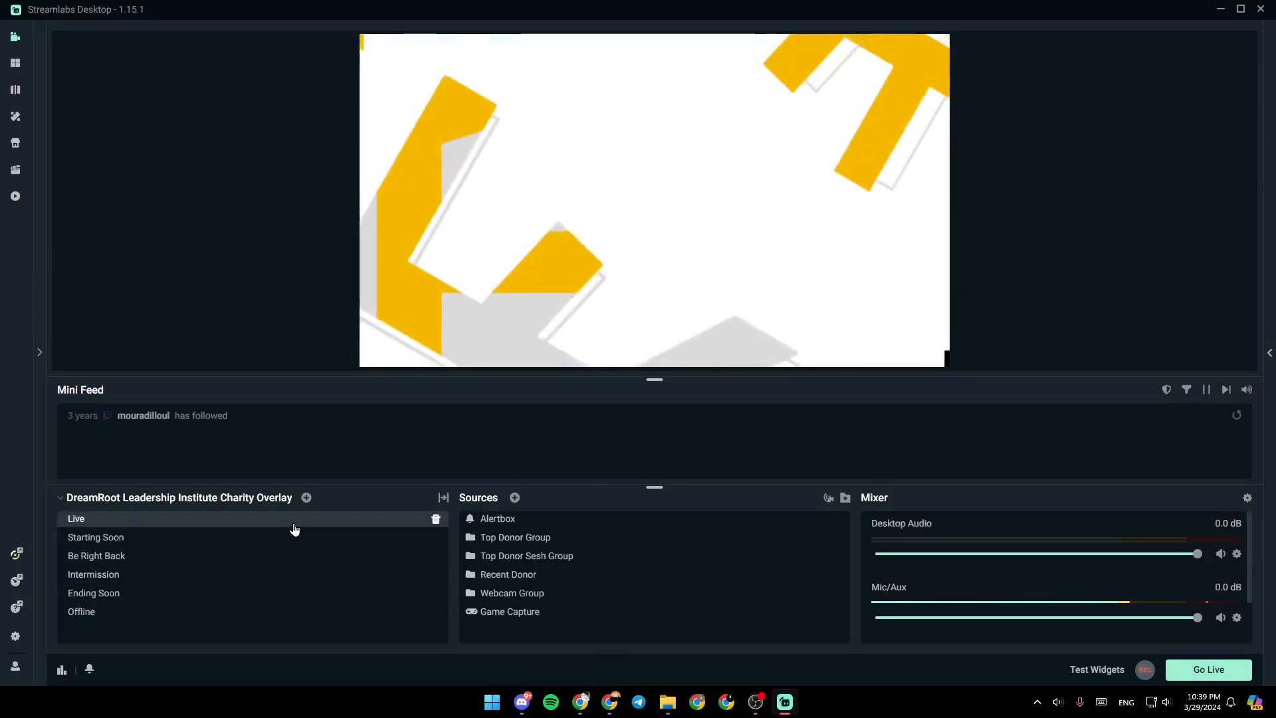